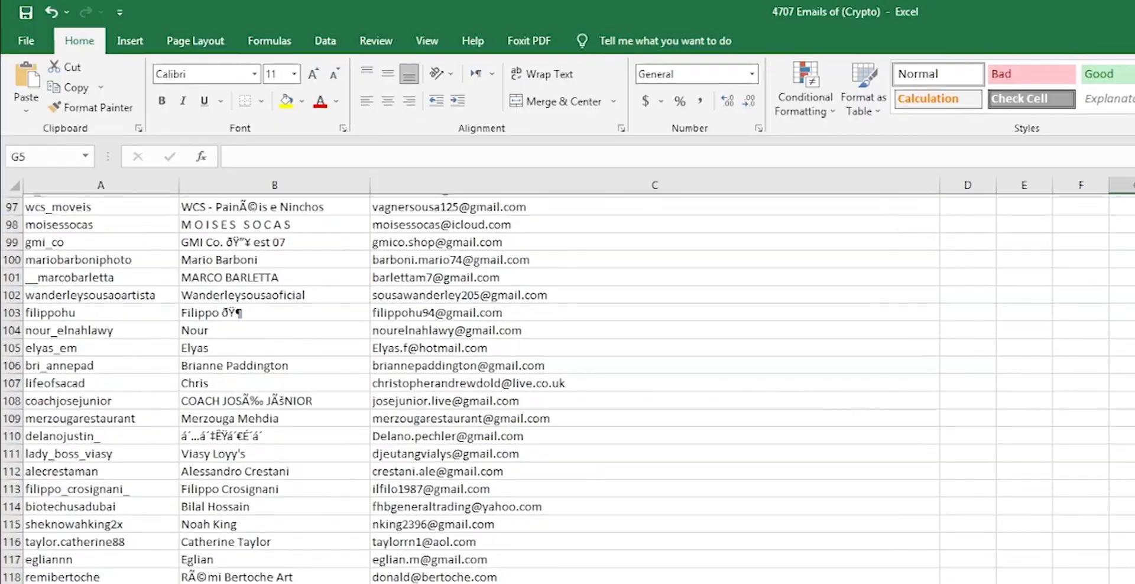
Step: Run the extraction, then open the zaarmtech_followers CSV from the Instagram Email Extractor V2 folder
scroll(down, 3)
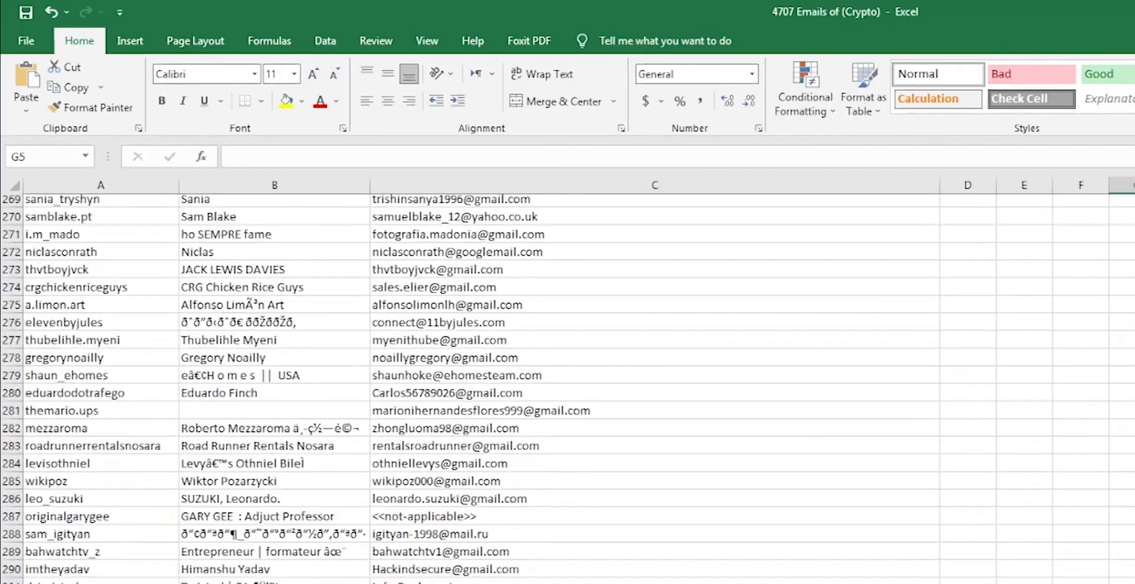
scroll(down, 3)
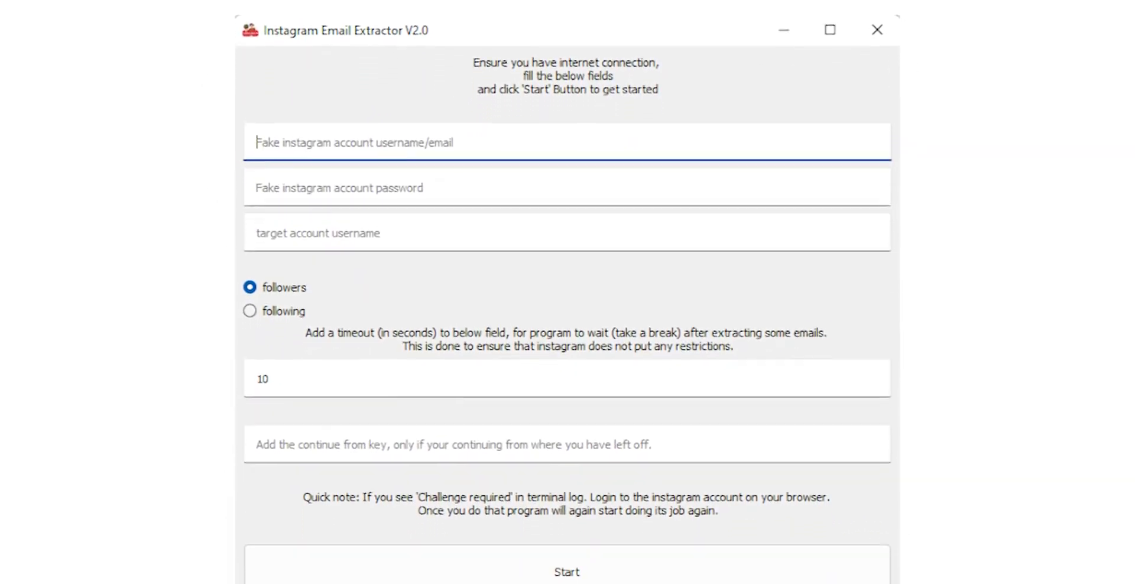
scroll(down, 3)
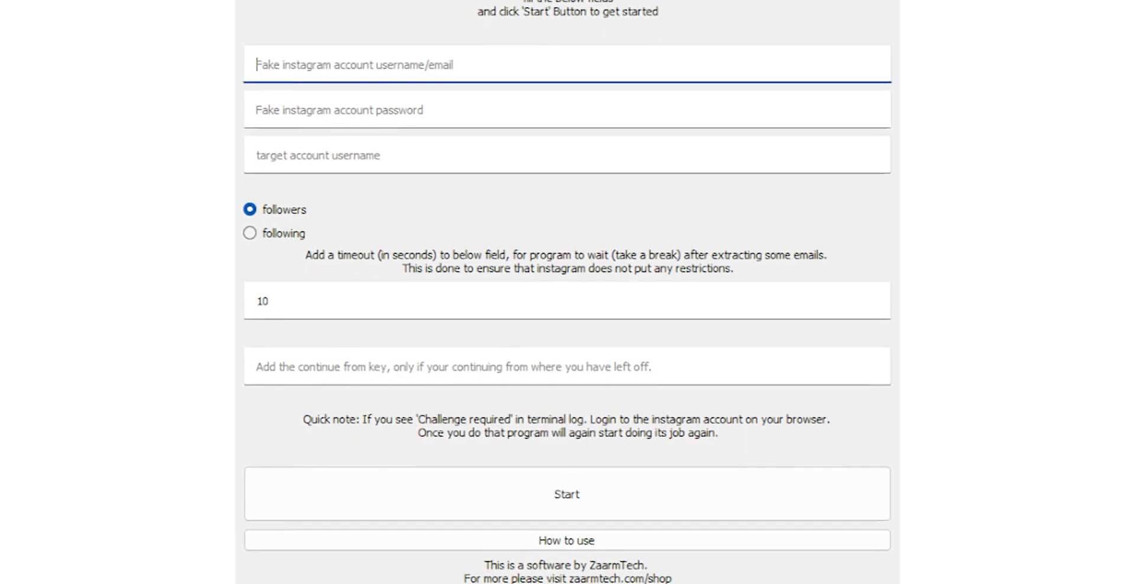
scroll(down, 3)
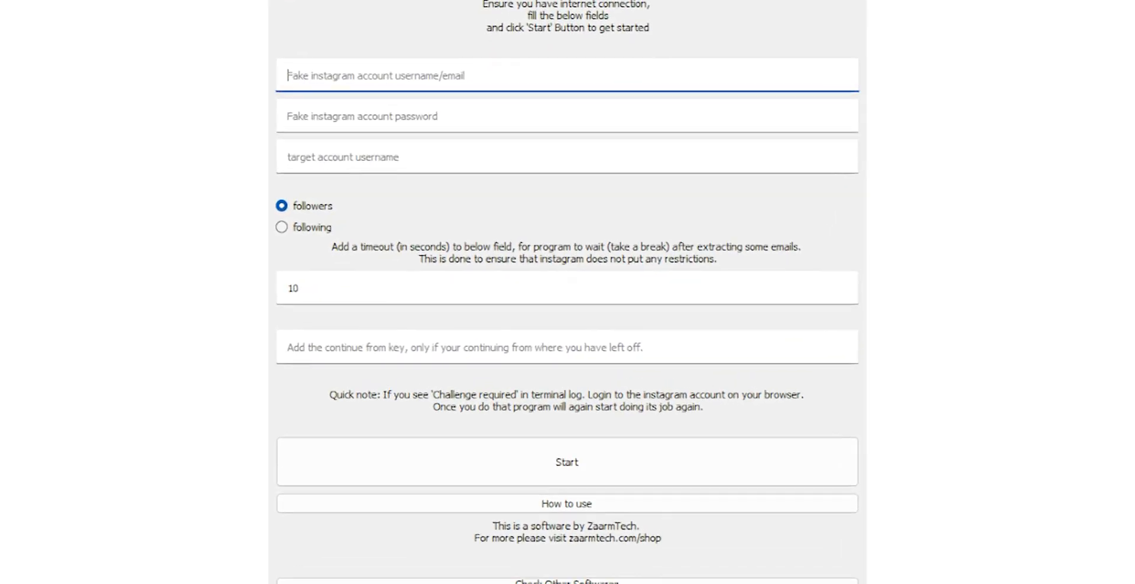
scroll(down, 3)
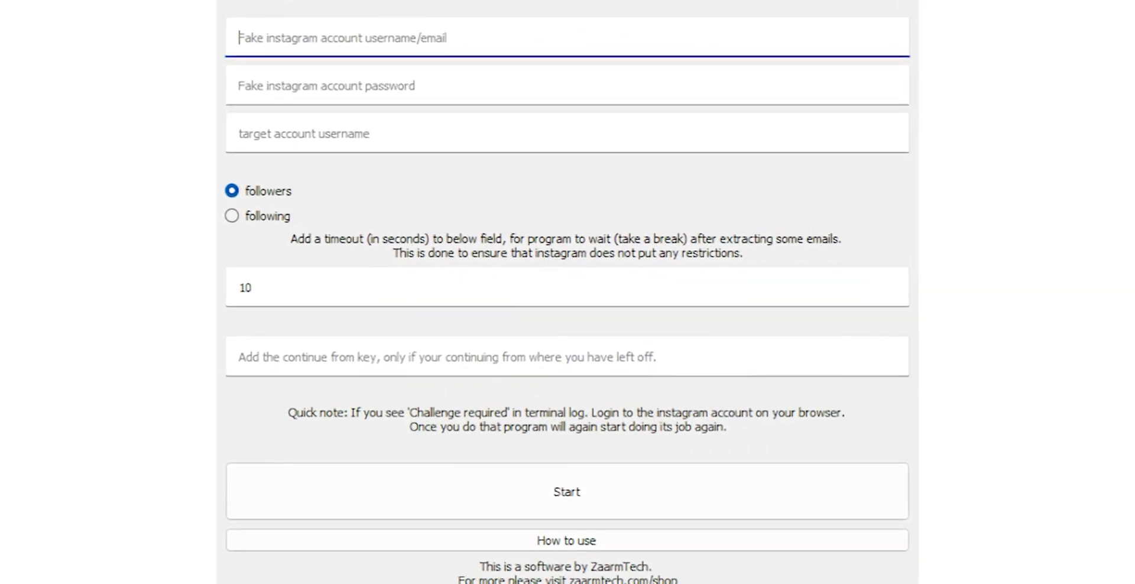
click(566, 491)
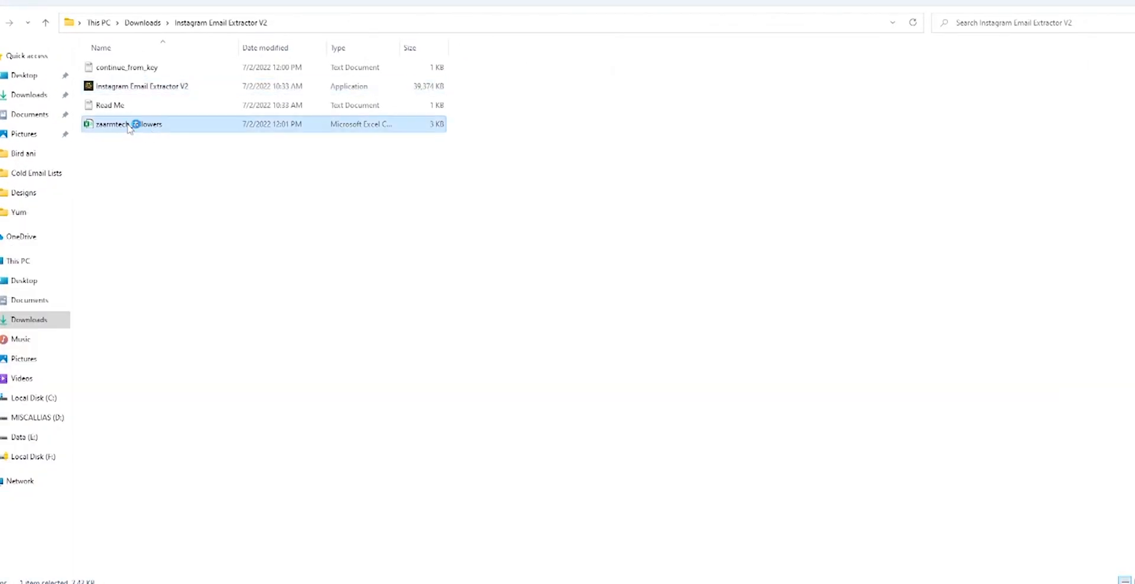
double_click(130, 123)
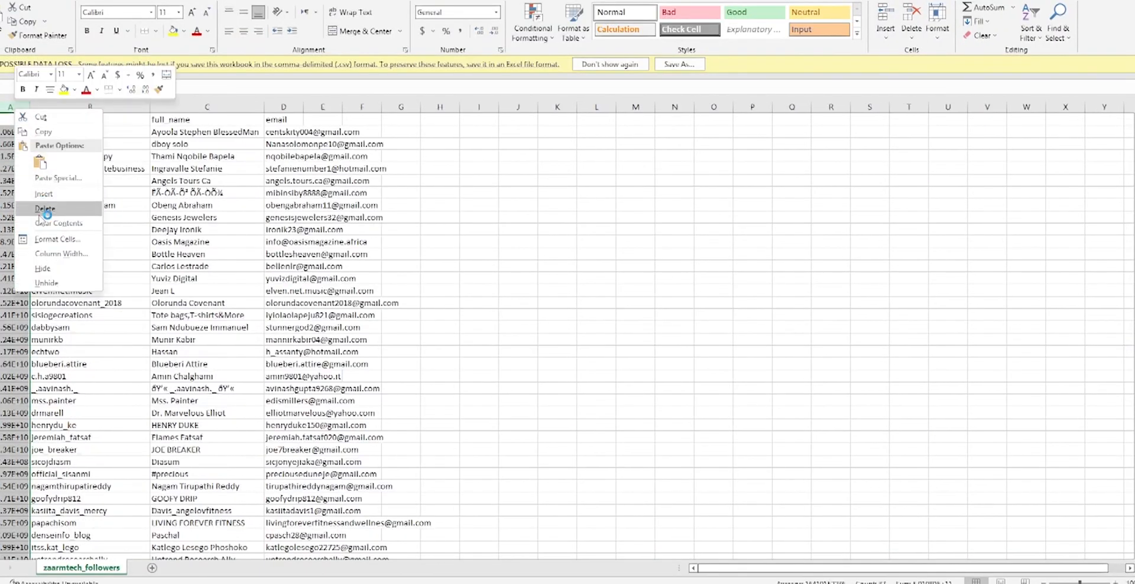
Step: Delete the numeric ID column A and autofit the email column to show full addresses
click(45, 209)
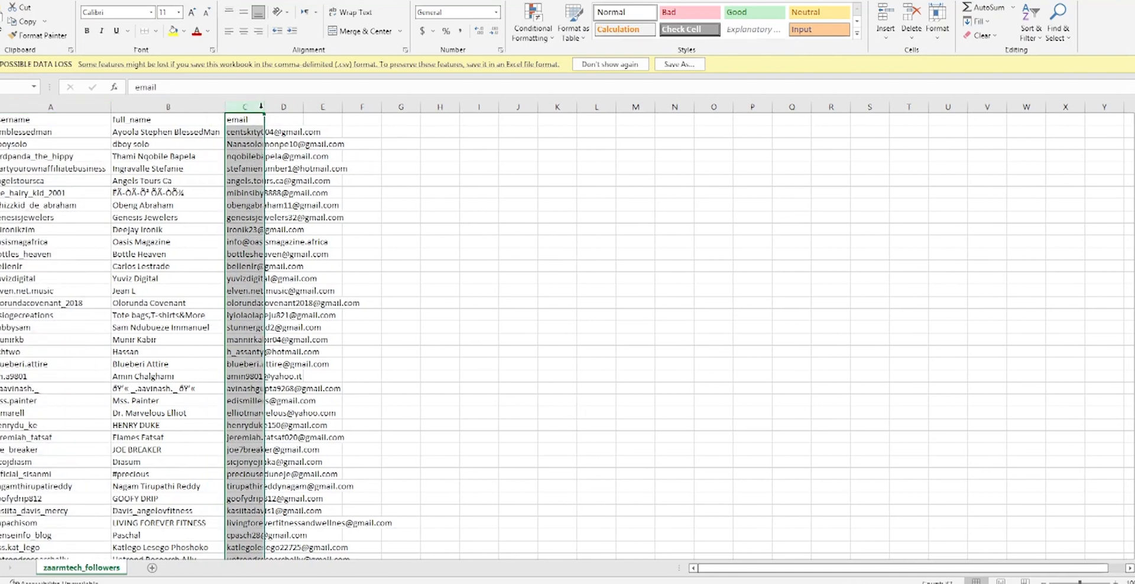
click(614, 448)
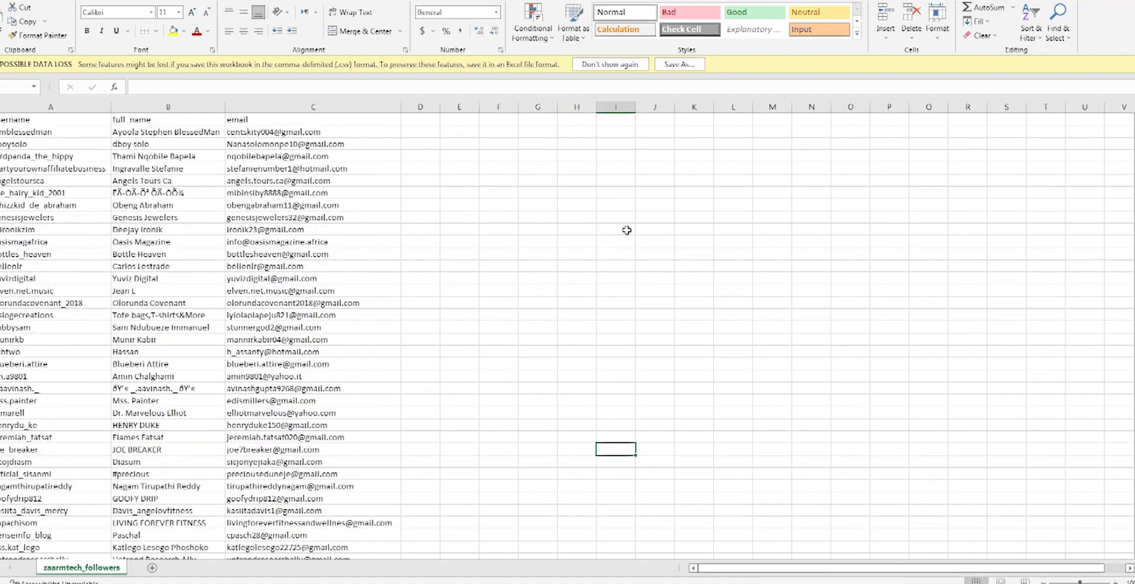